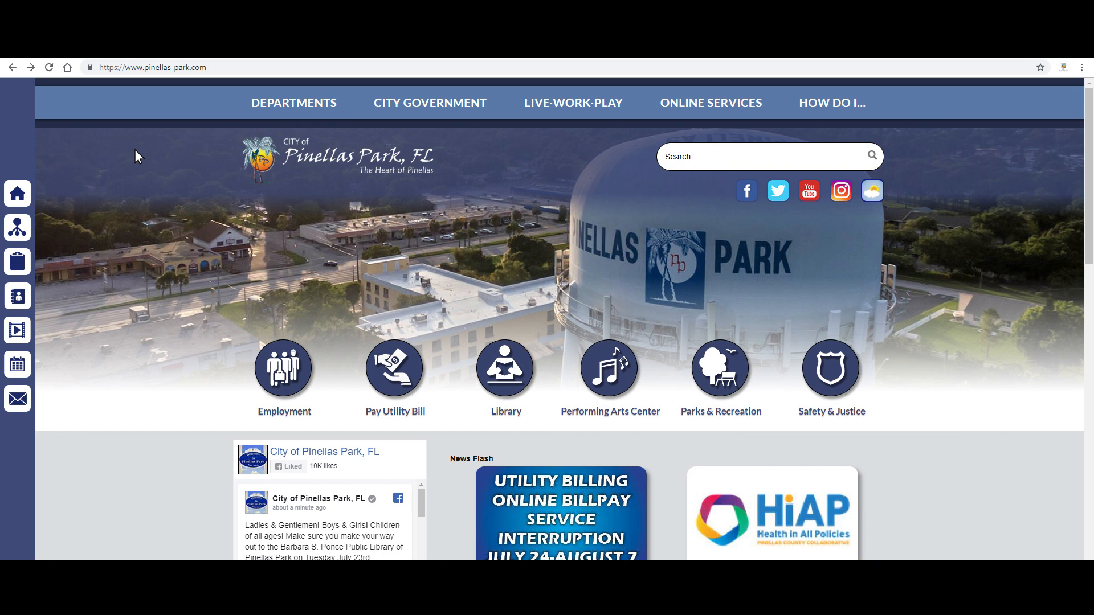
mouse_move(206, 221)
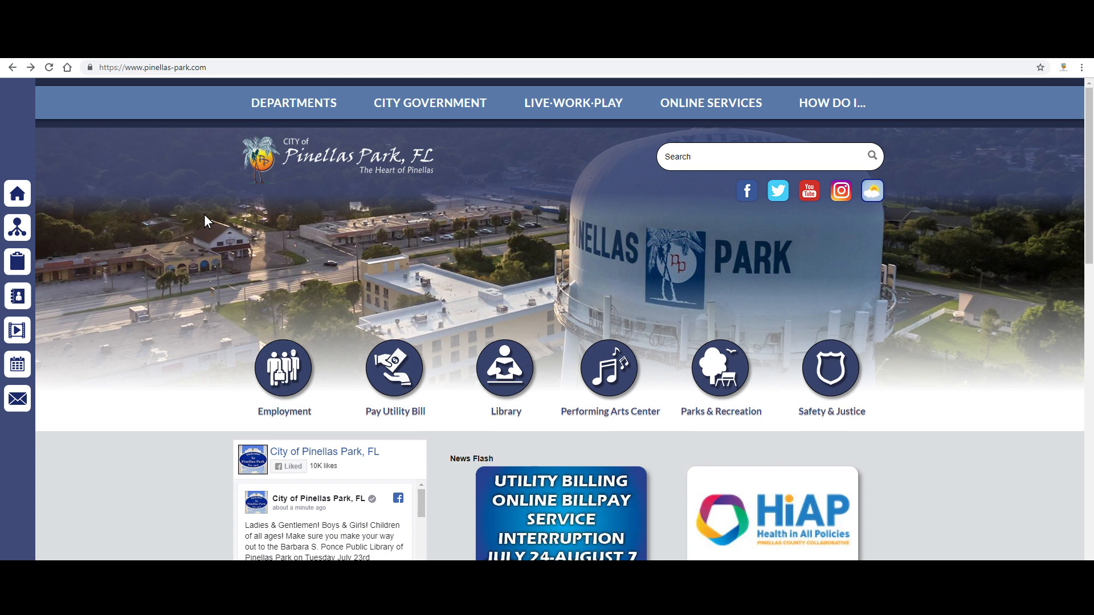
mouse_move(394, 366)
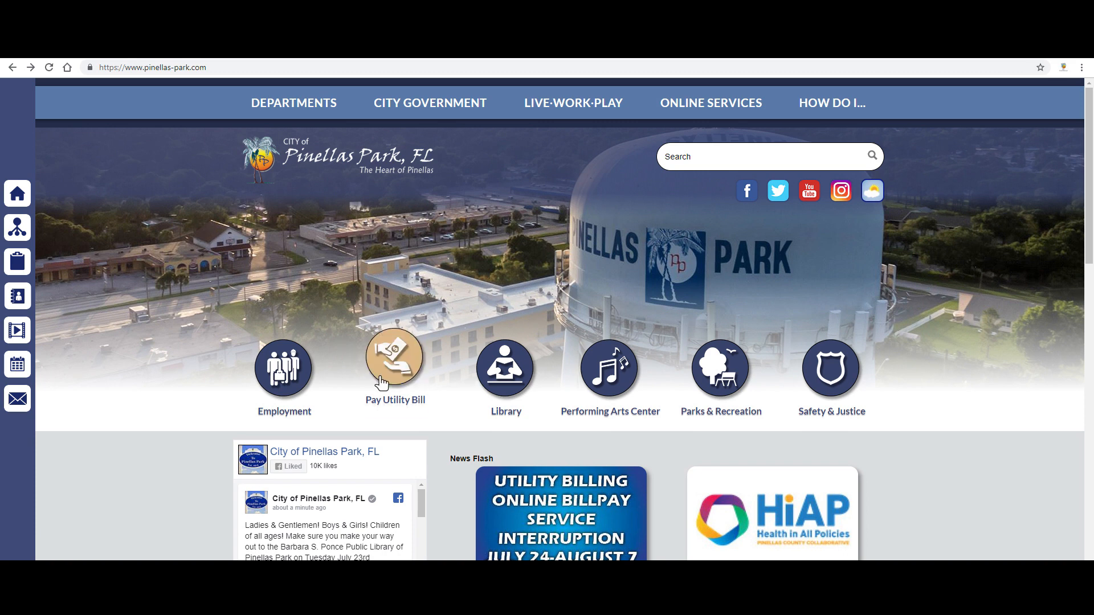
From Pay Utility Bill, log in to Citizen Self Service with the username and password.
click(393, 366)
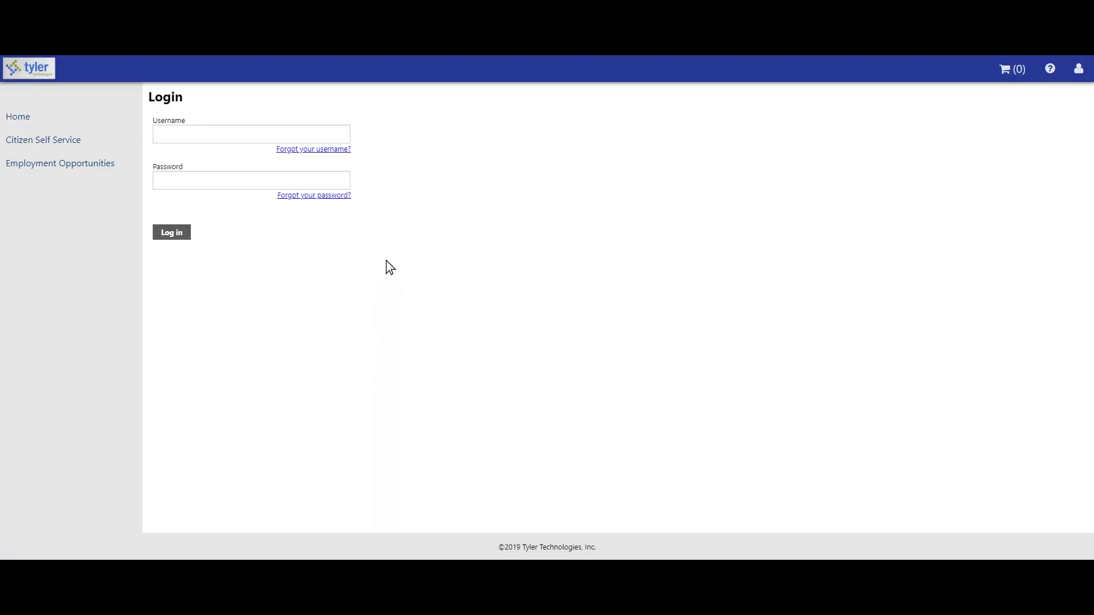
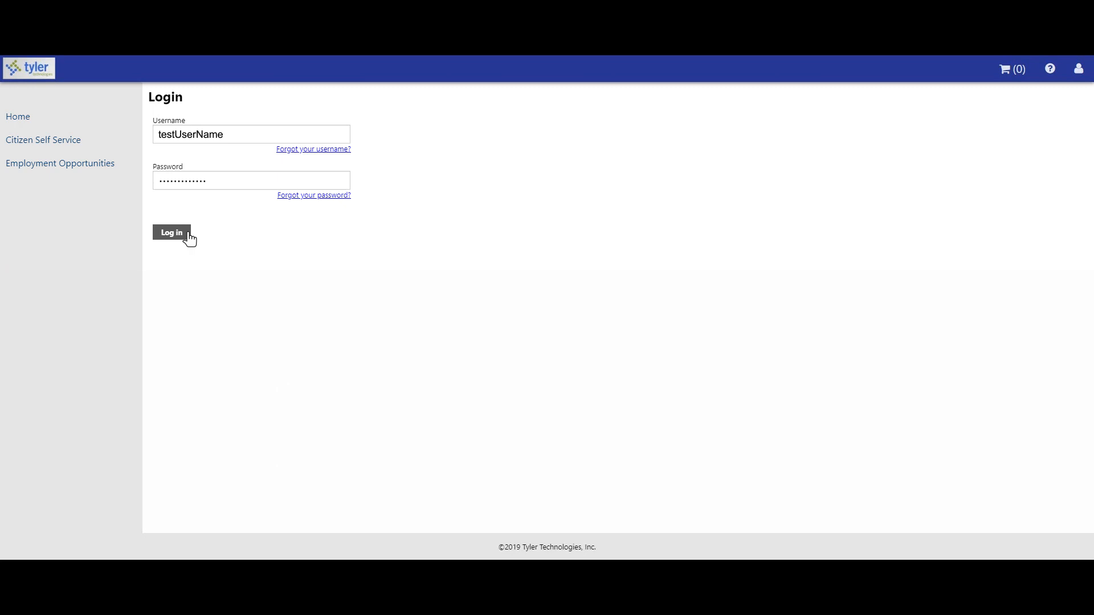
click(171, 233)
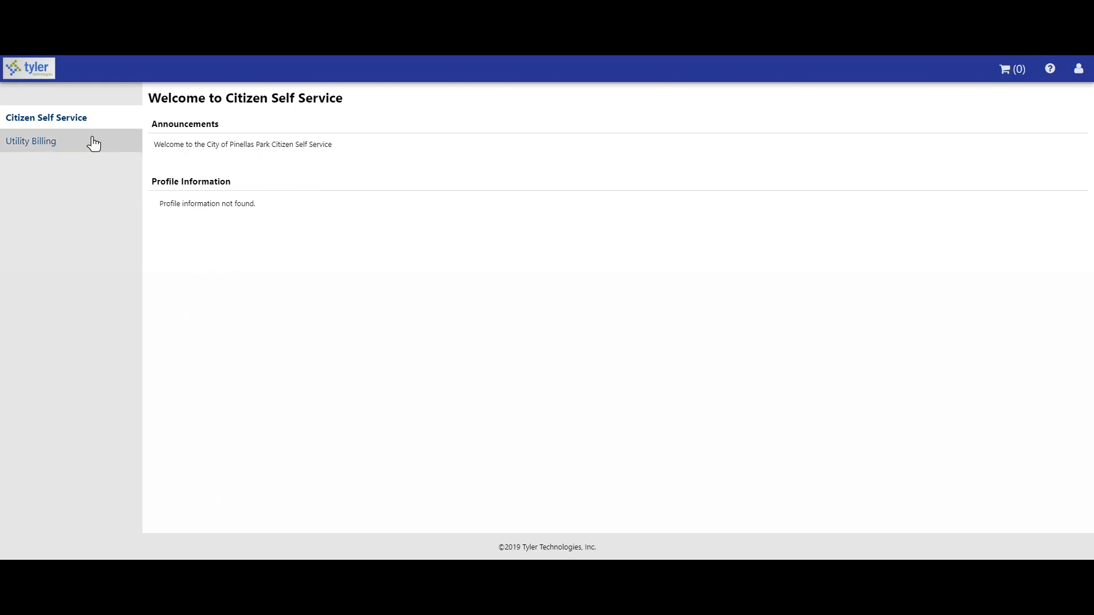
Search Utility Billing by account number and customer ID, then open the account's Manage Bills page.
click(31, 141)
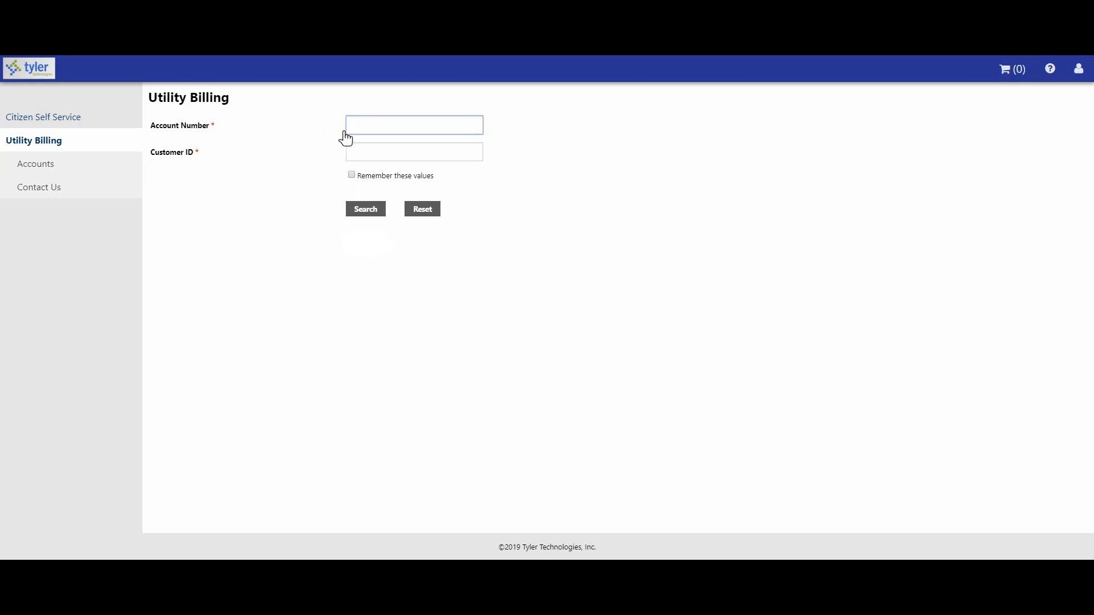
text(123456)
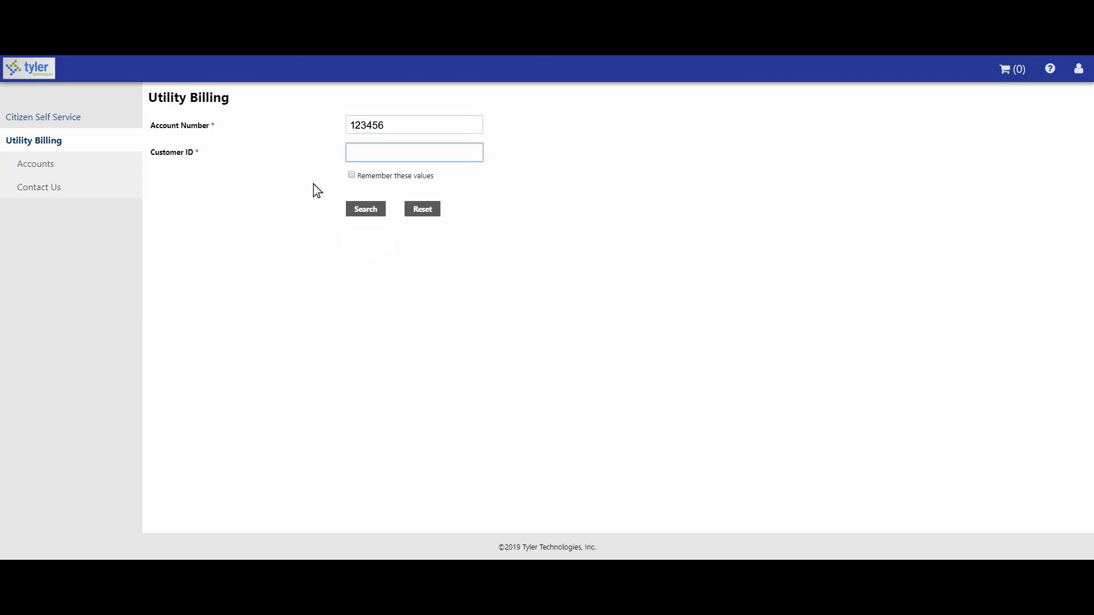
text(1012345)
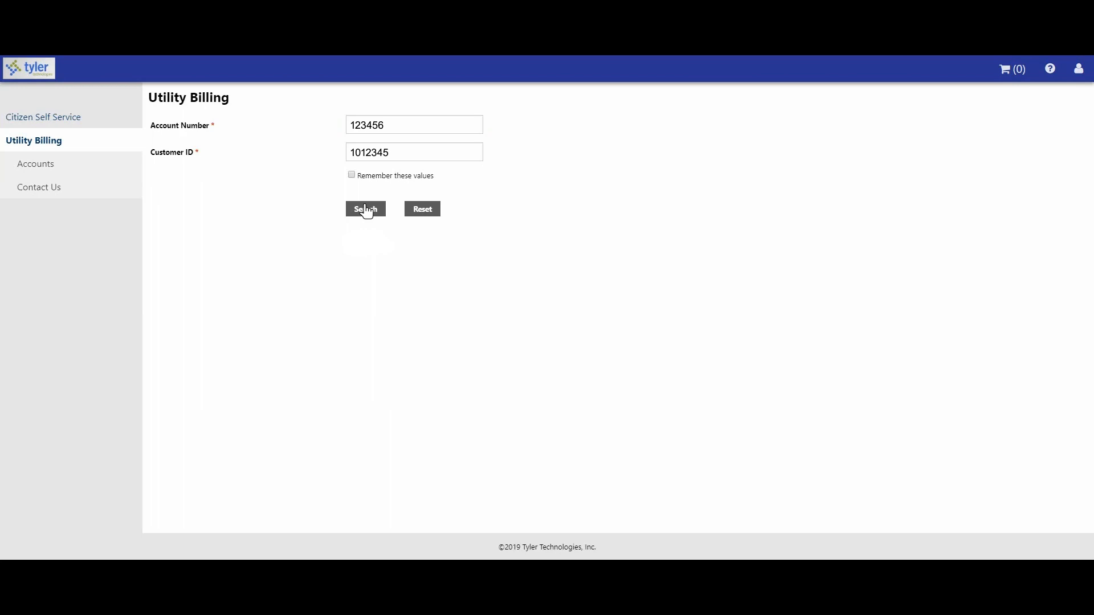
click(364, 209)
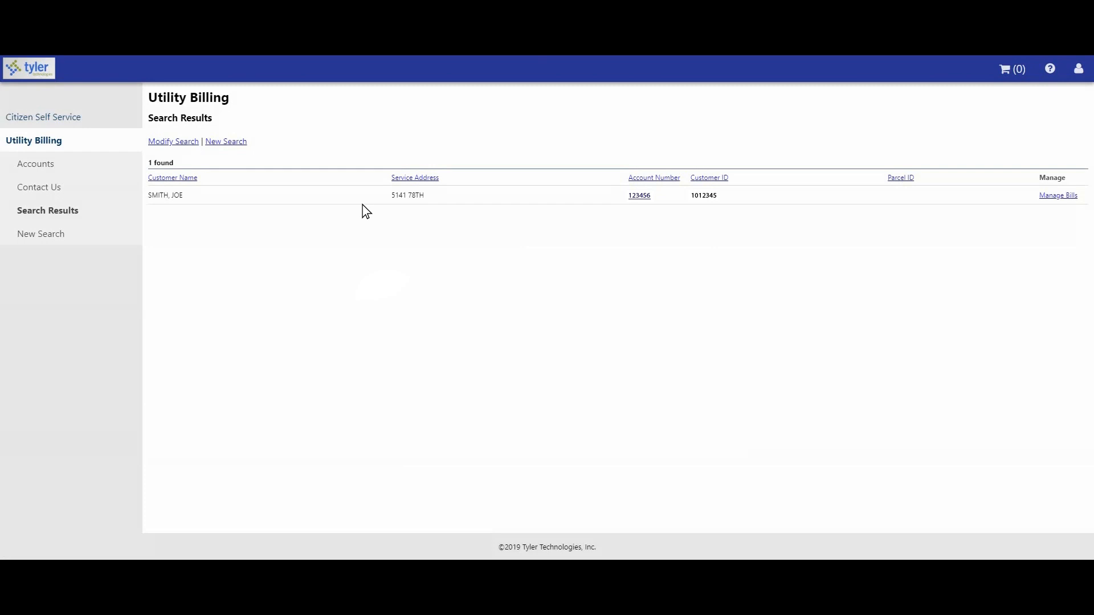
mouse_move(965, 202)
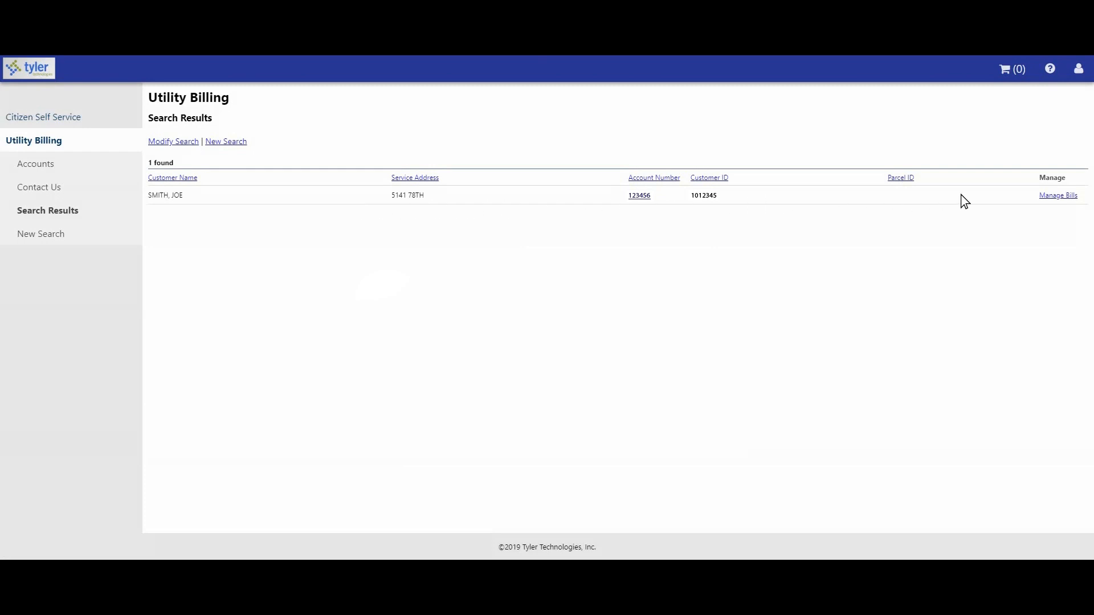
click(1057, 195)
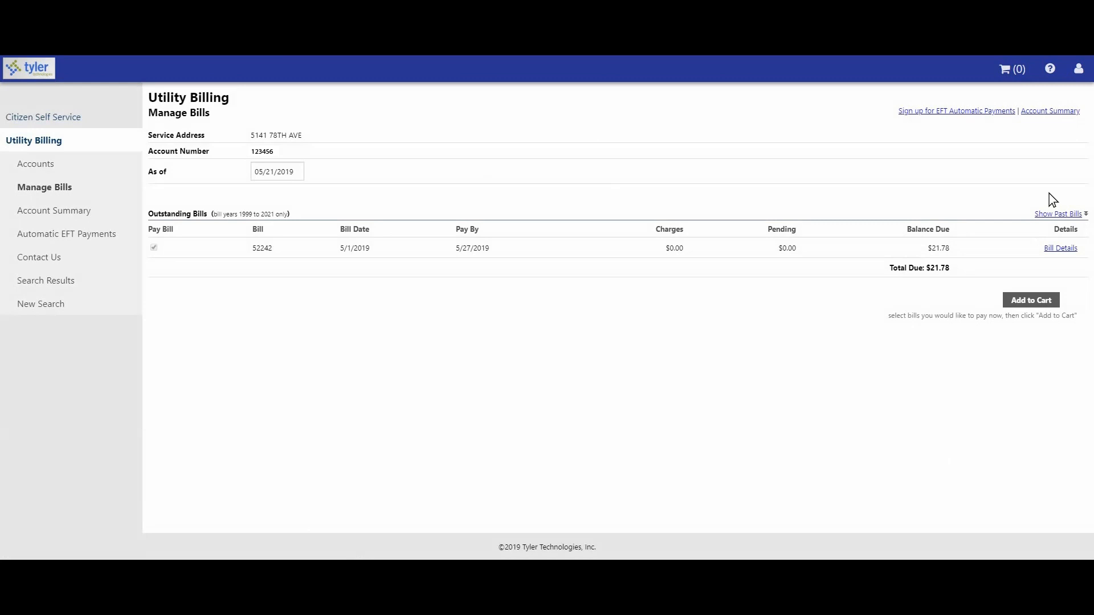
mouse_move(53, 211)
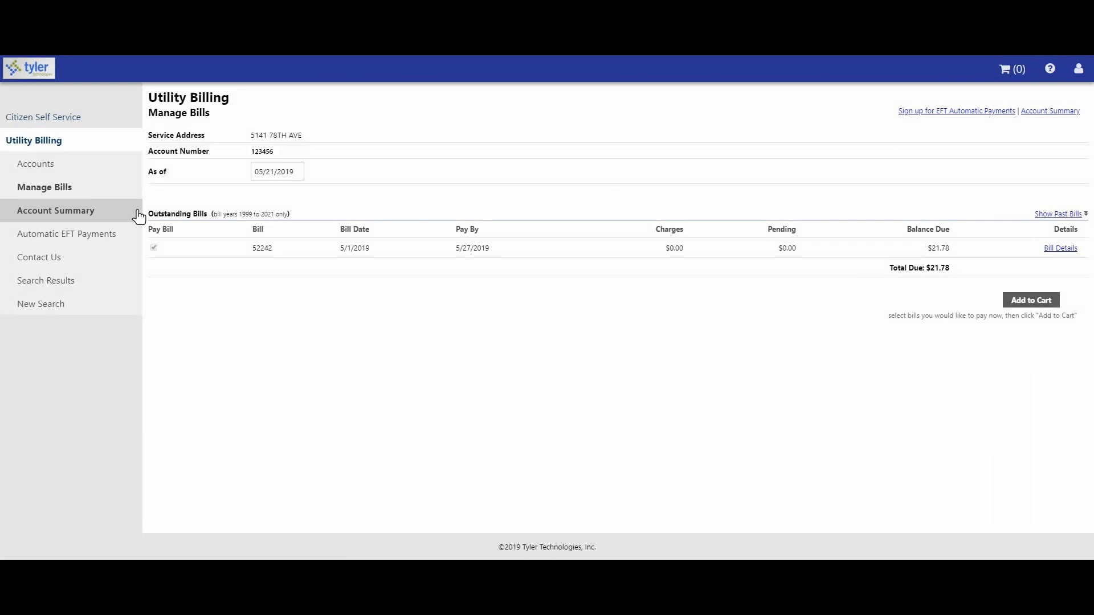
click(55, 210)
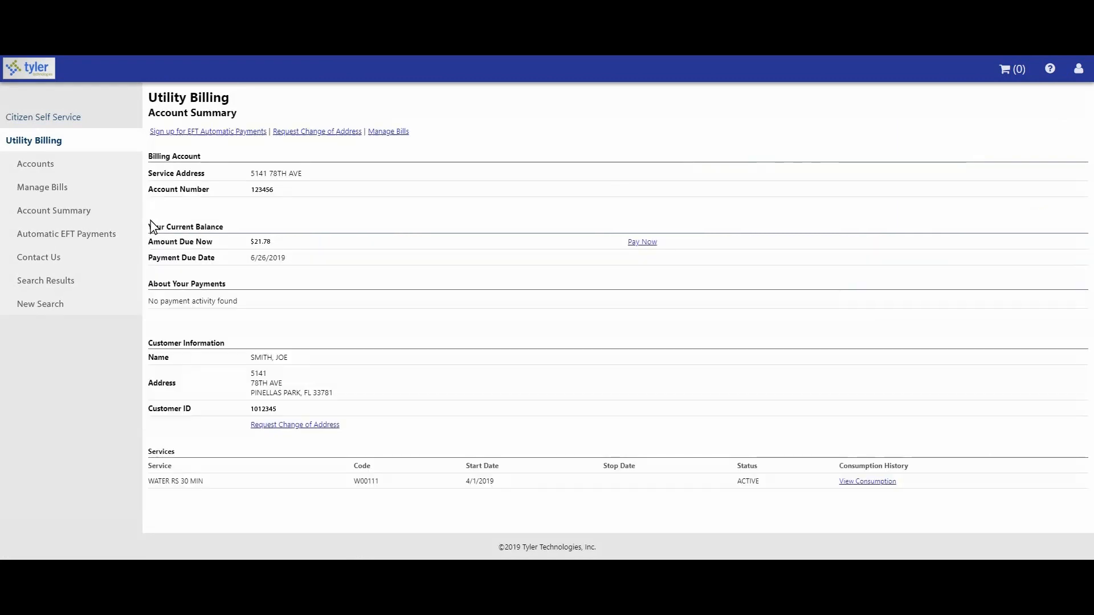
mouse_move(166, 236)
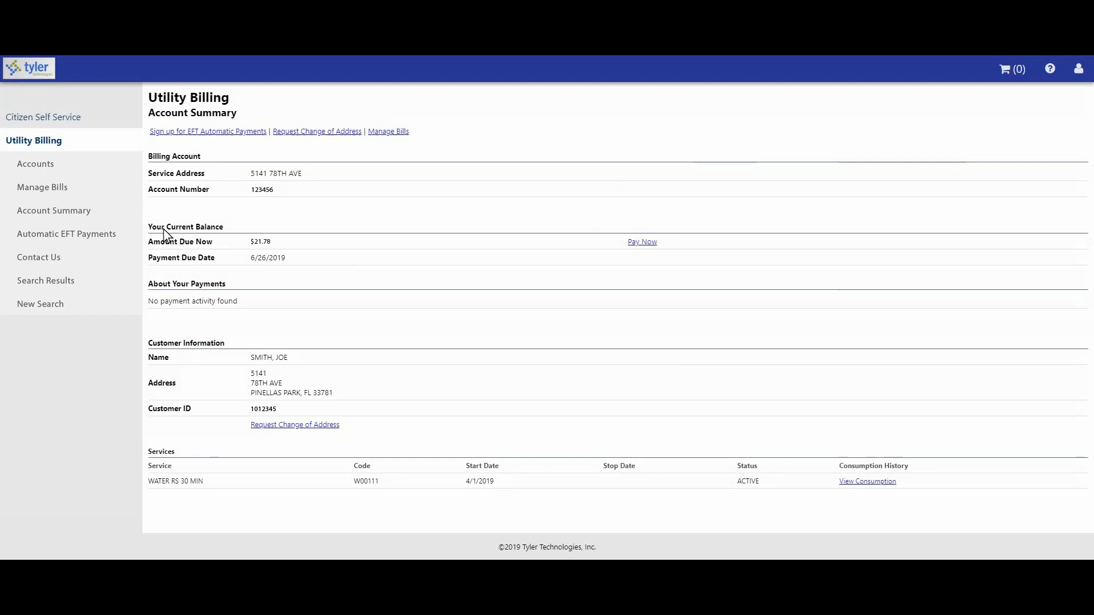
mouse_move(143, 235)
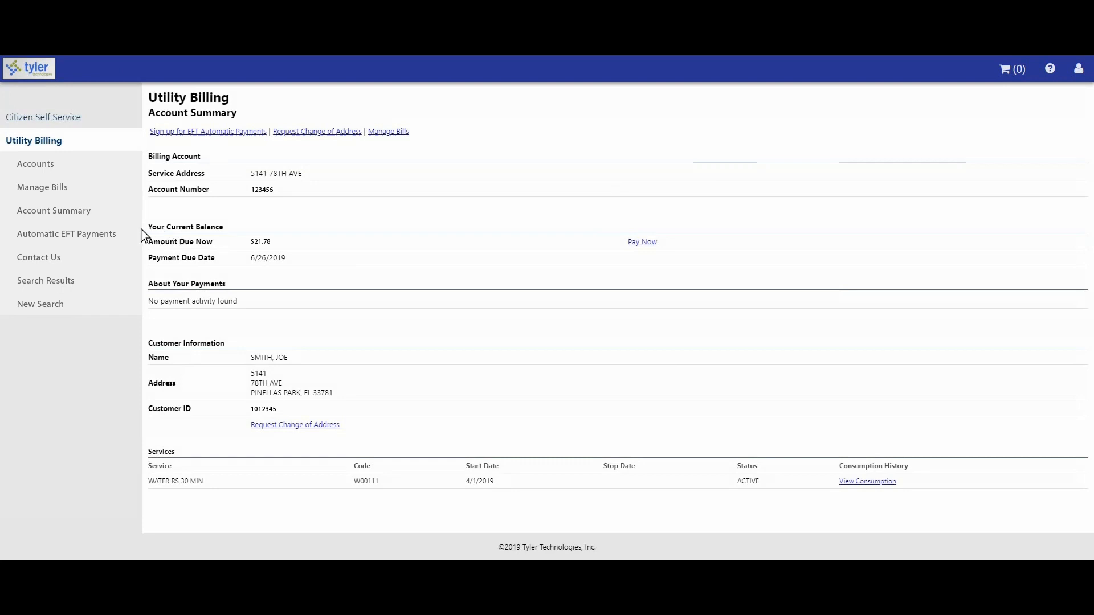
mouse_move(69, 234)
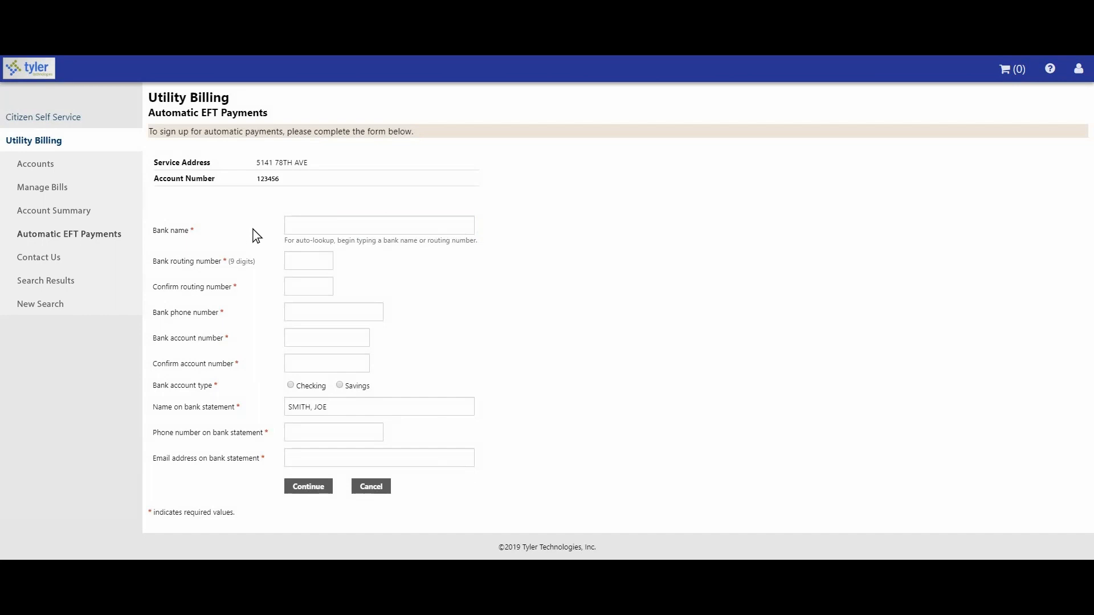
Enter bank name 'TESTING BANK, NA' and the bank routing number with its confirmation.
text(TESTING)
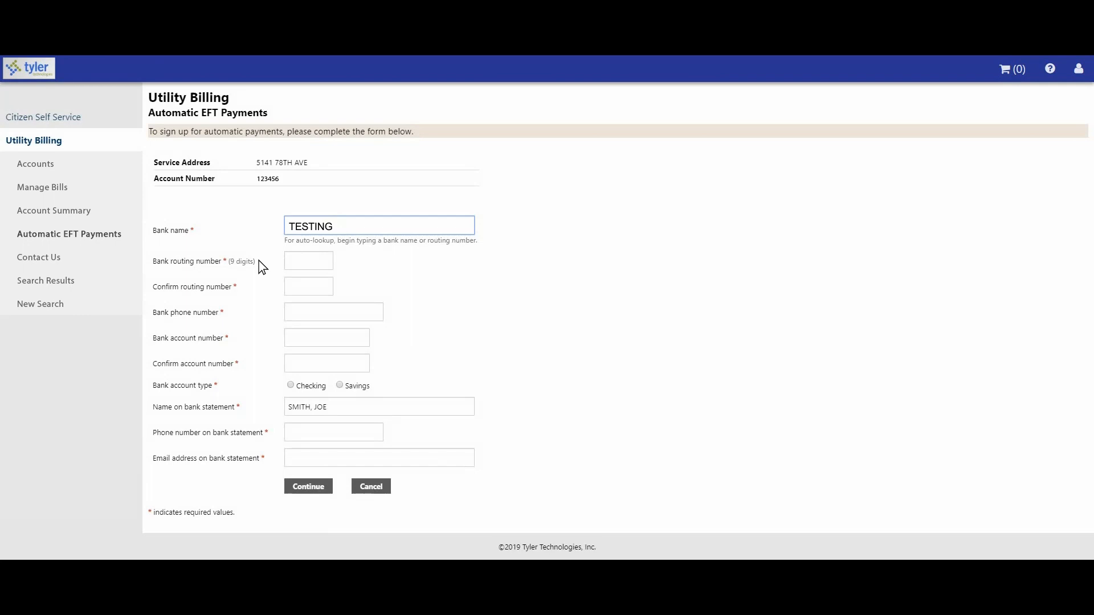
text(BANK, NA)
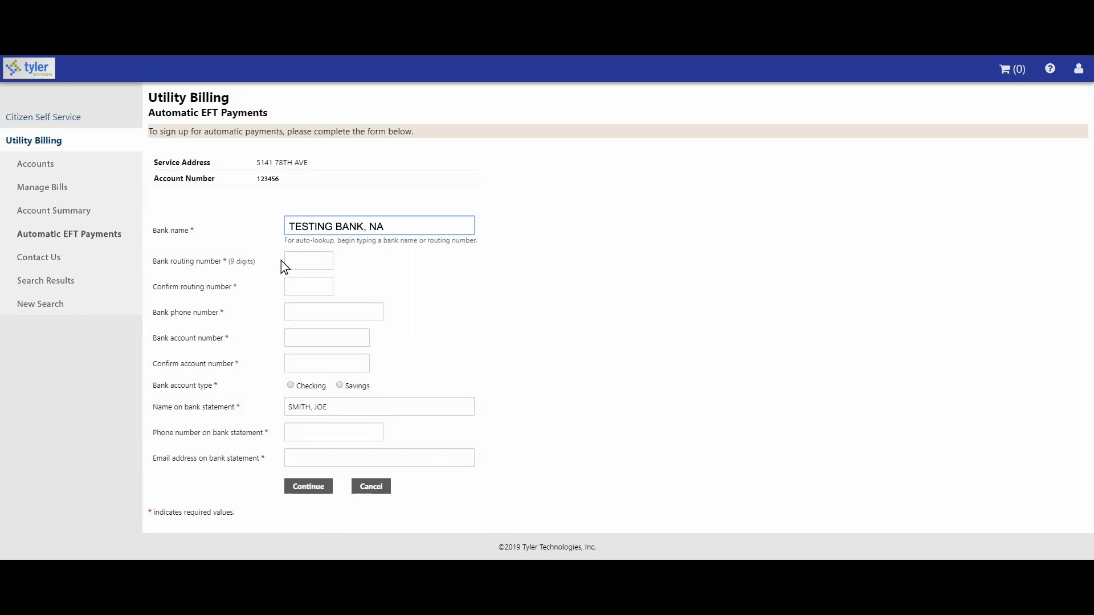
click(308, 261)
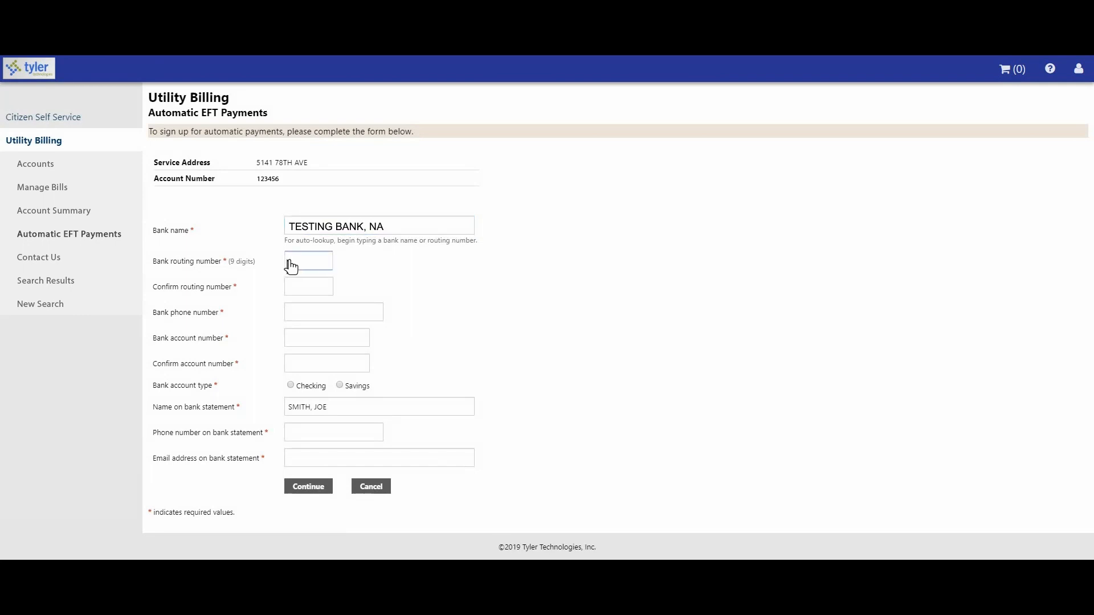
text(1111)
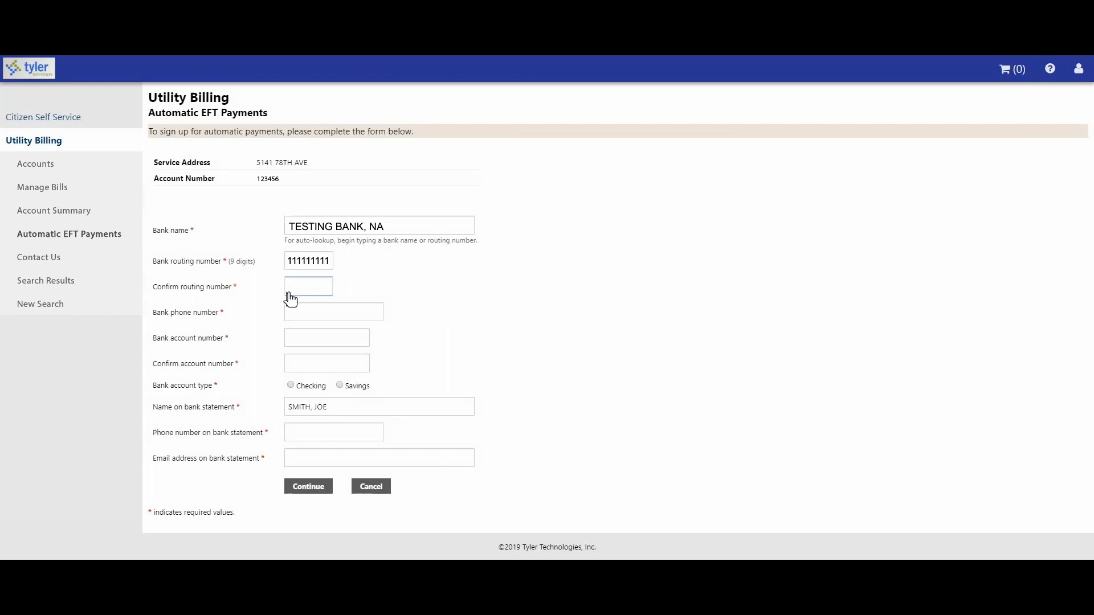
text(111111111)
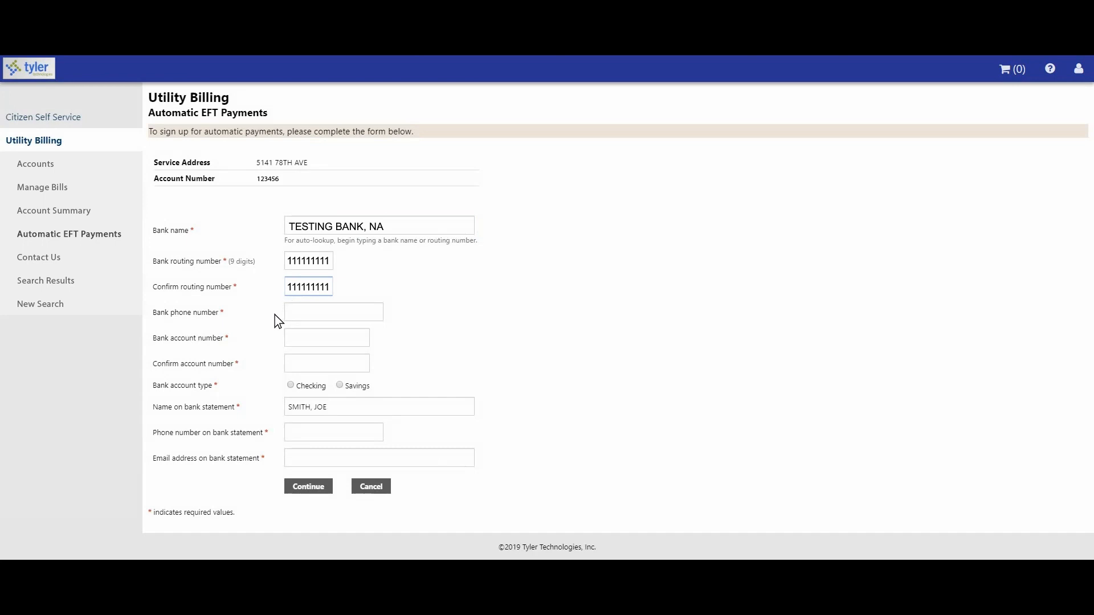
click(332, 311)
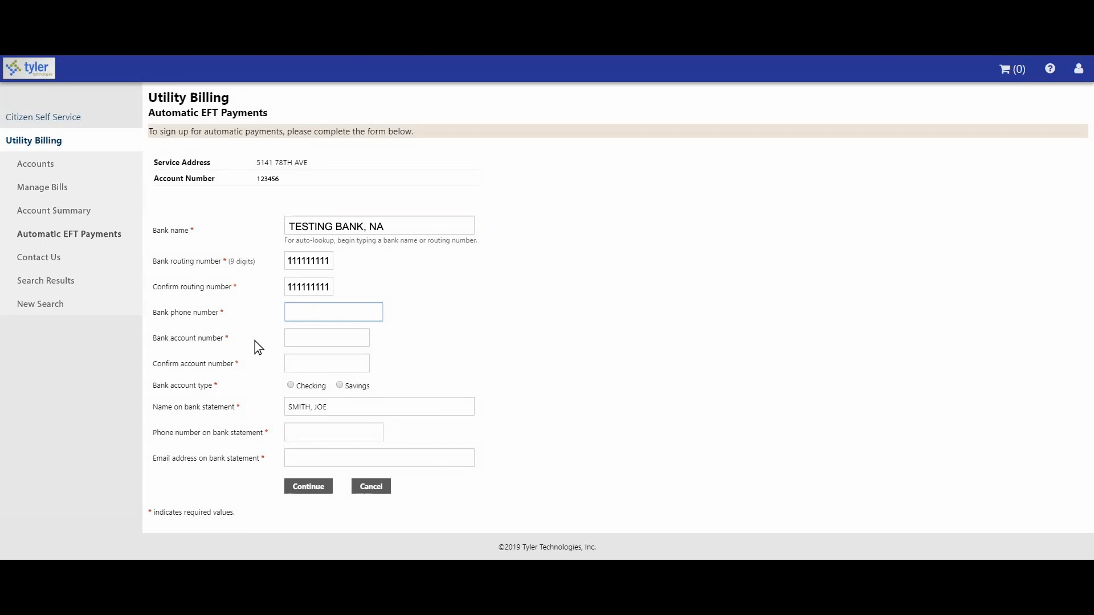
text(800-555-1234)
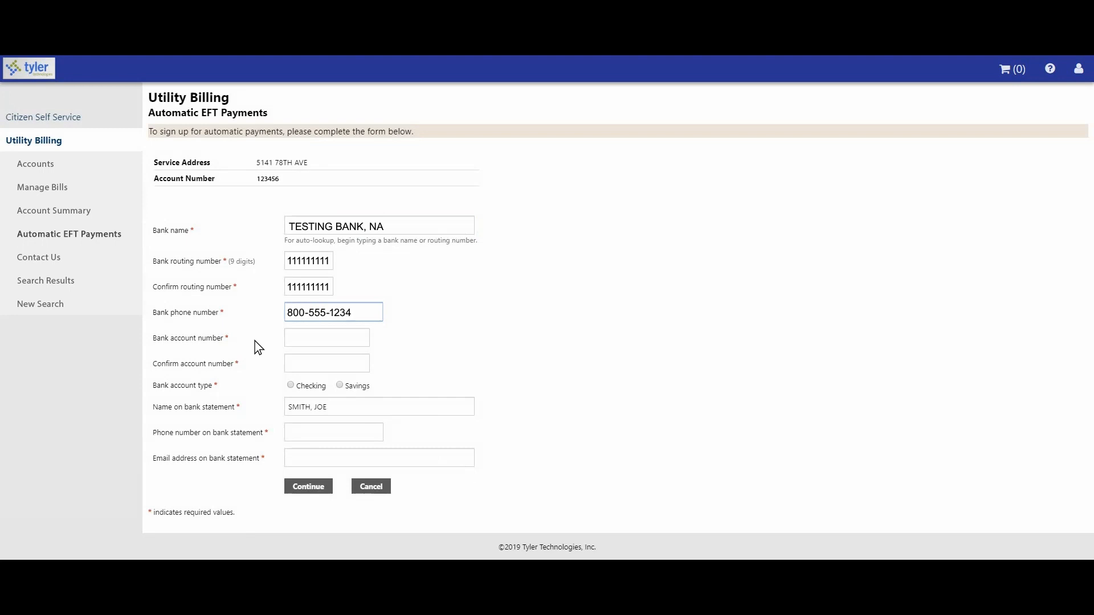
click(326, 338)
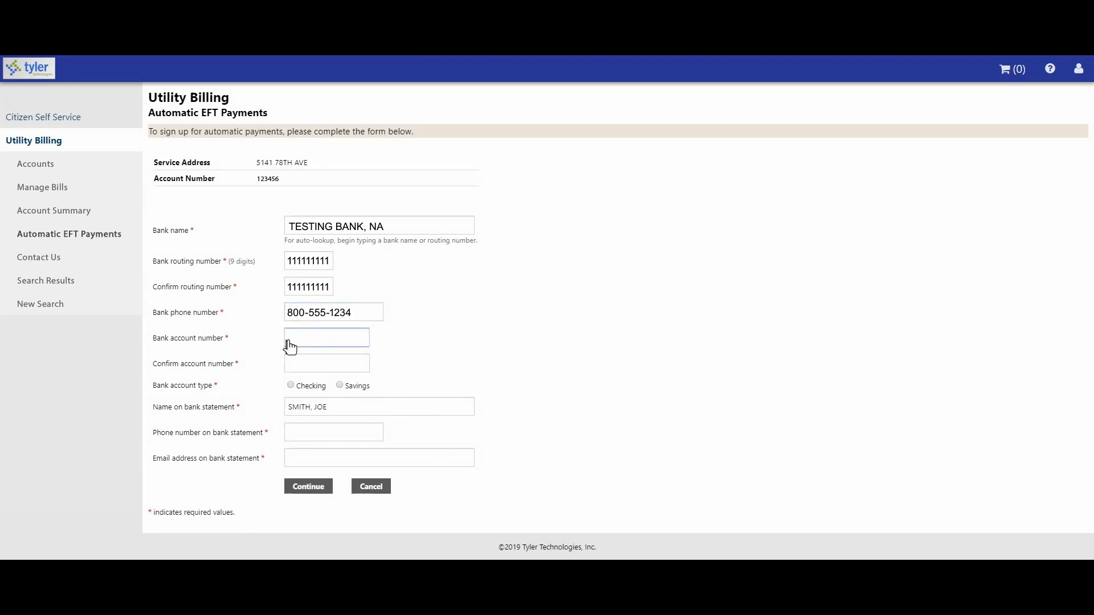
mouse_move(266, 363)
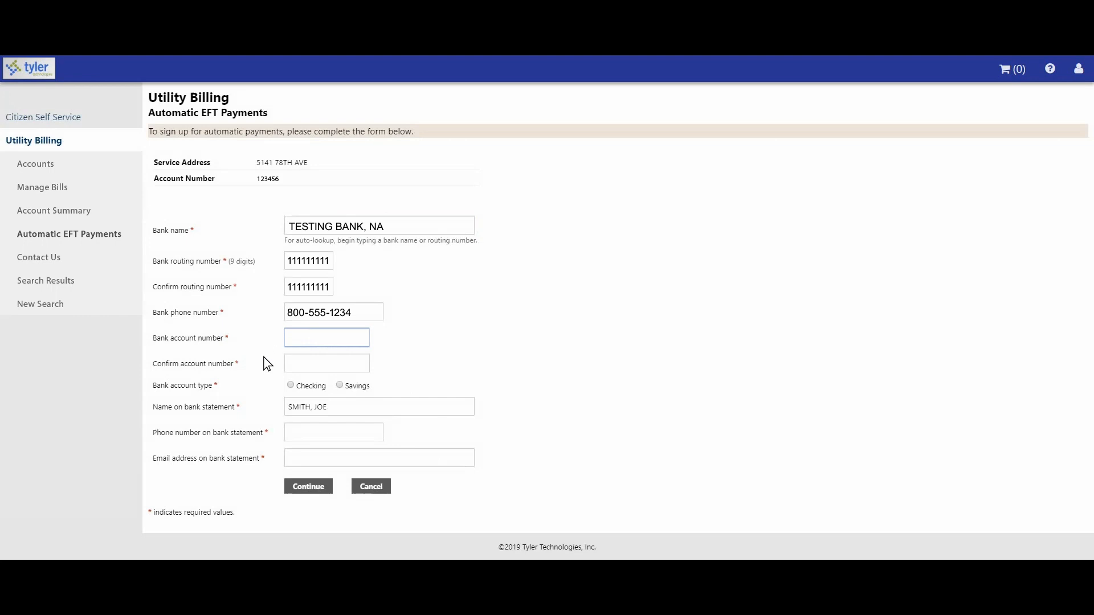
text(111098765432)
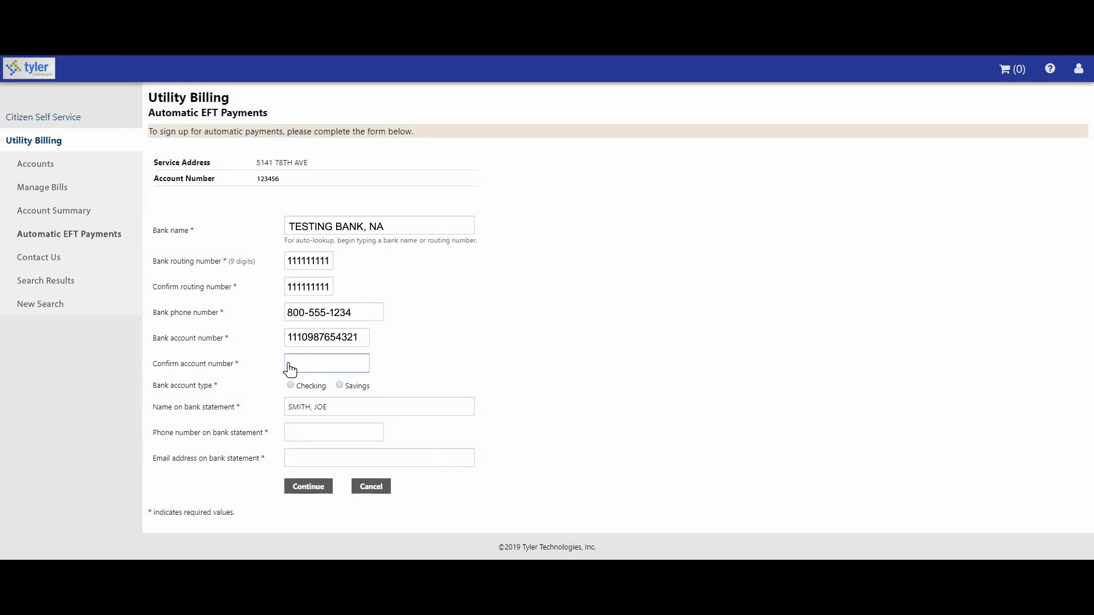
text(1110987654321)
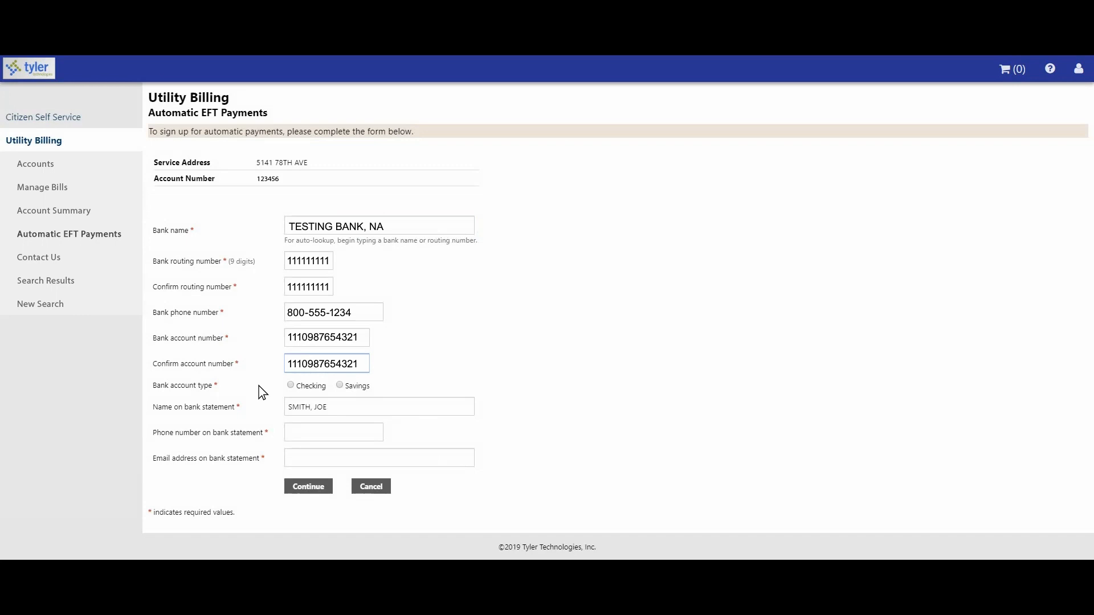
mouse_move(292, 386)
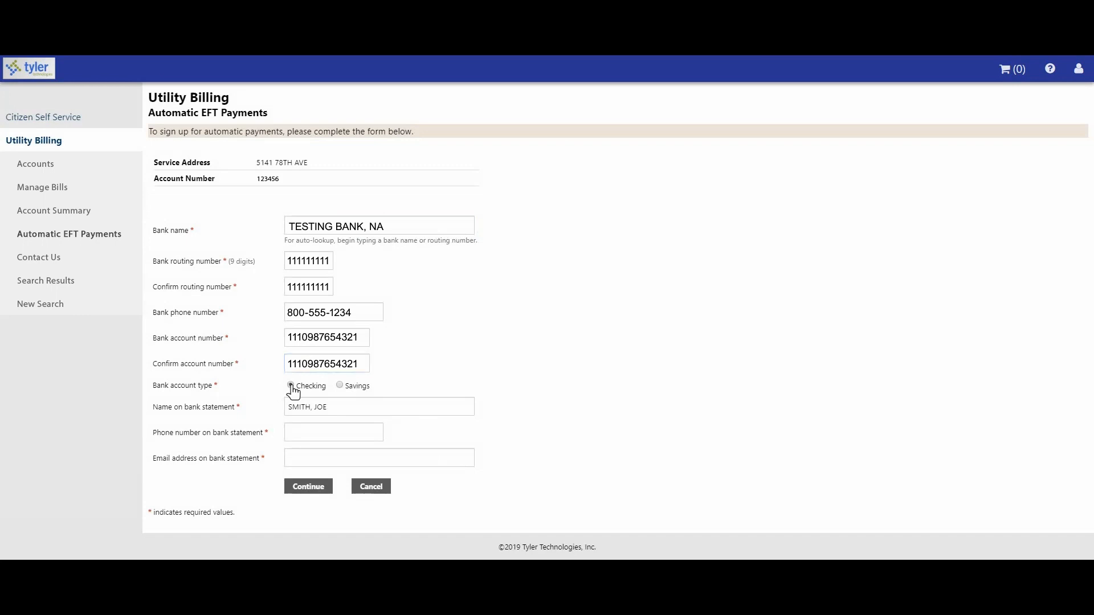
click(291, 385)
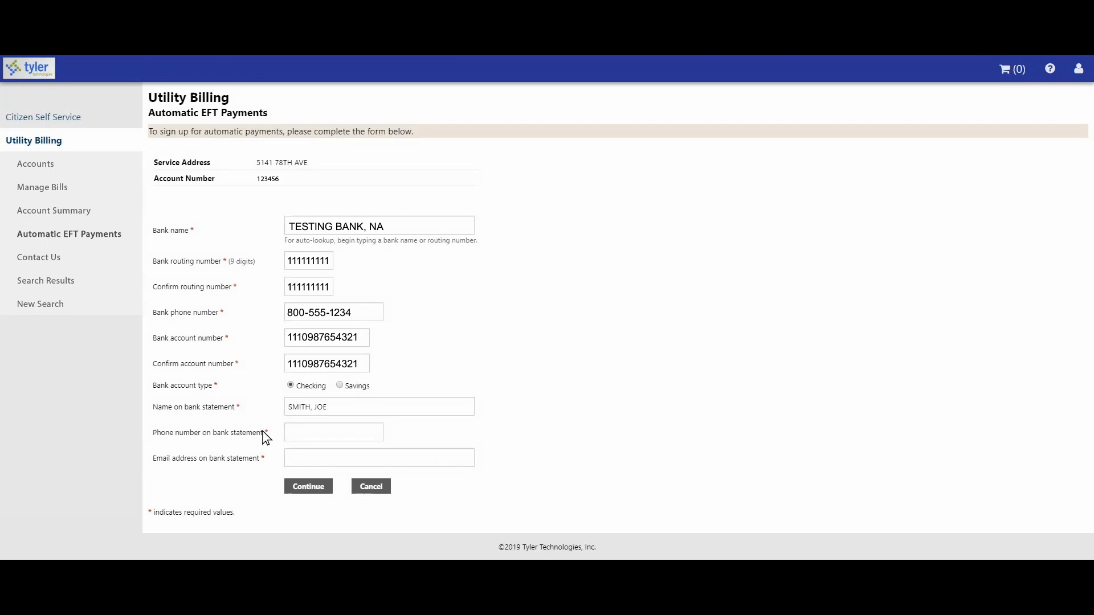
mouse_move(262, 441)
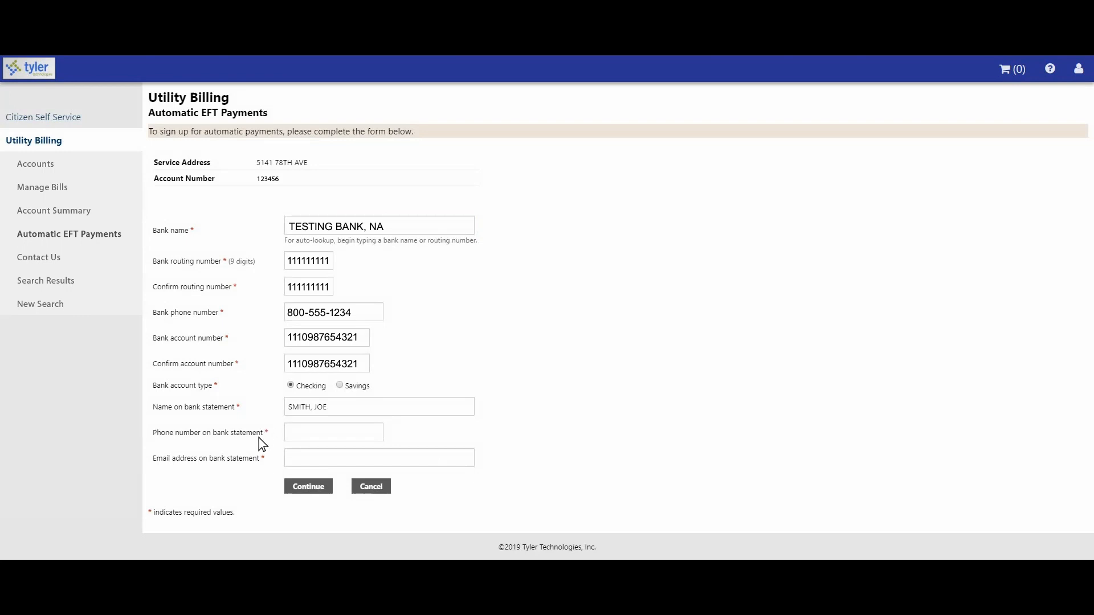
click(333, 432)
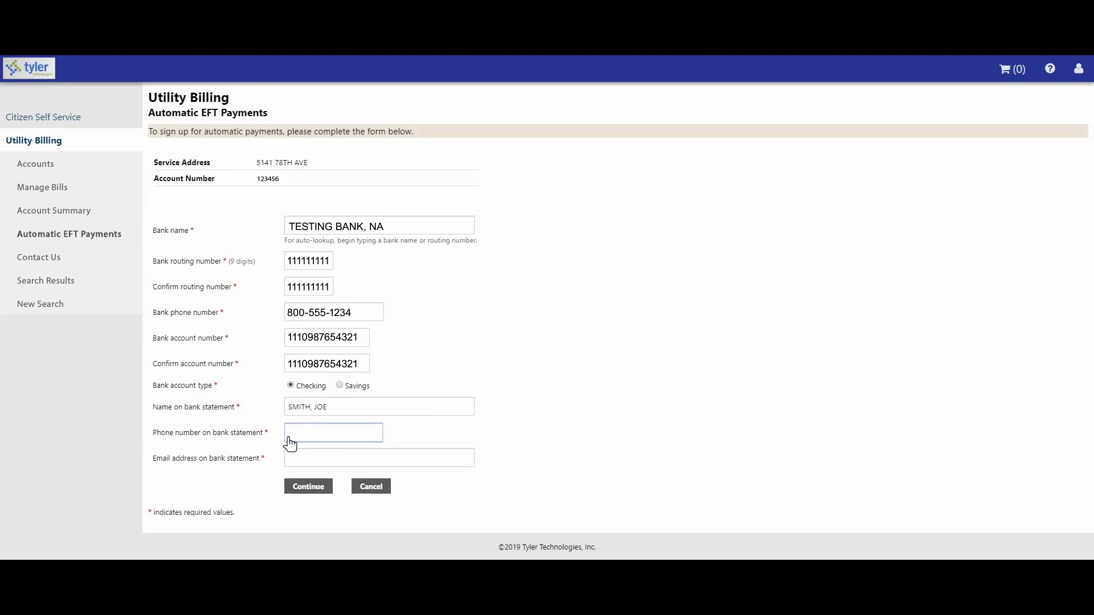
text(727-555-1234)
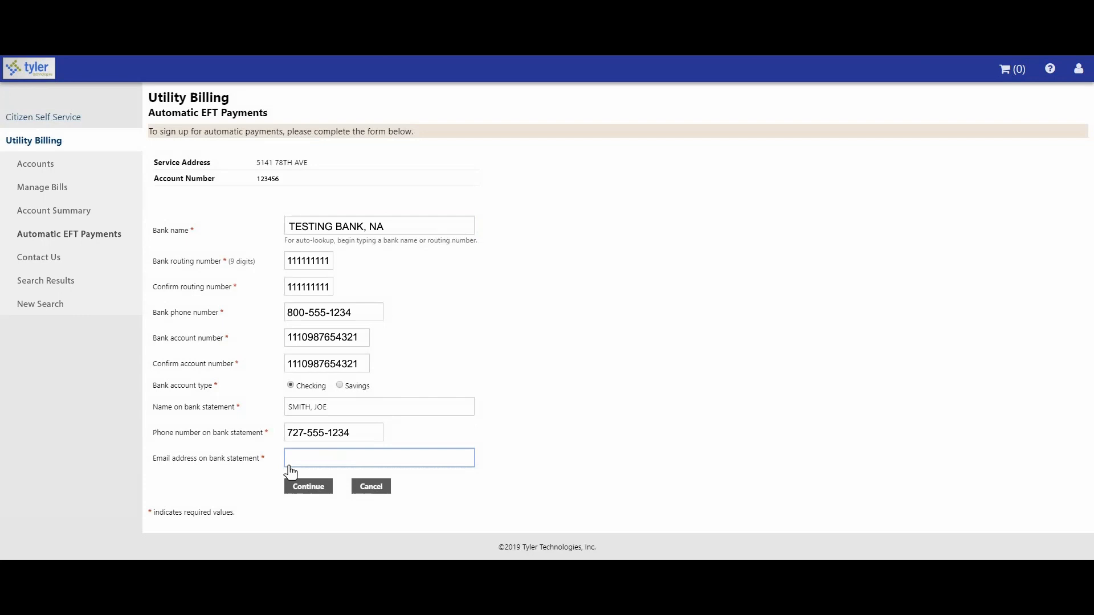
mouse_move(266, 490)
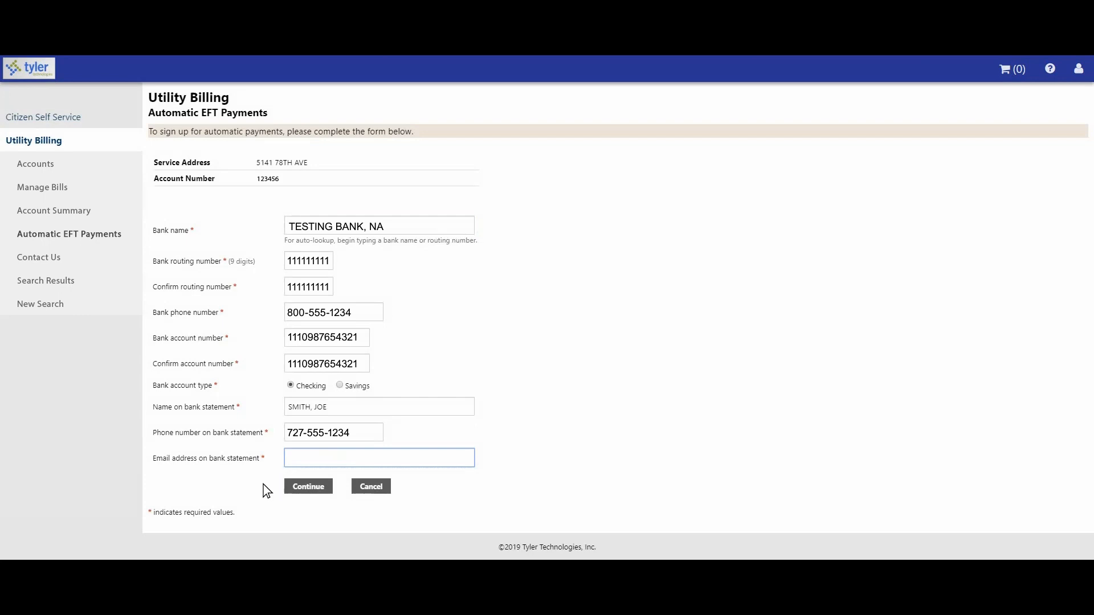
text(JOESMITH@TESTEMAIL.COM)
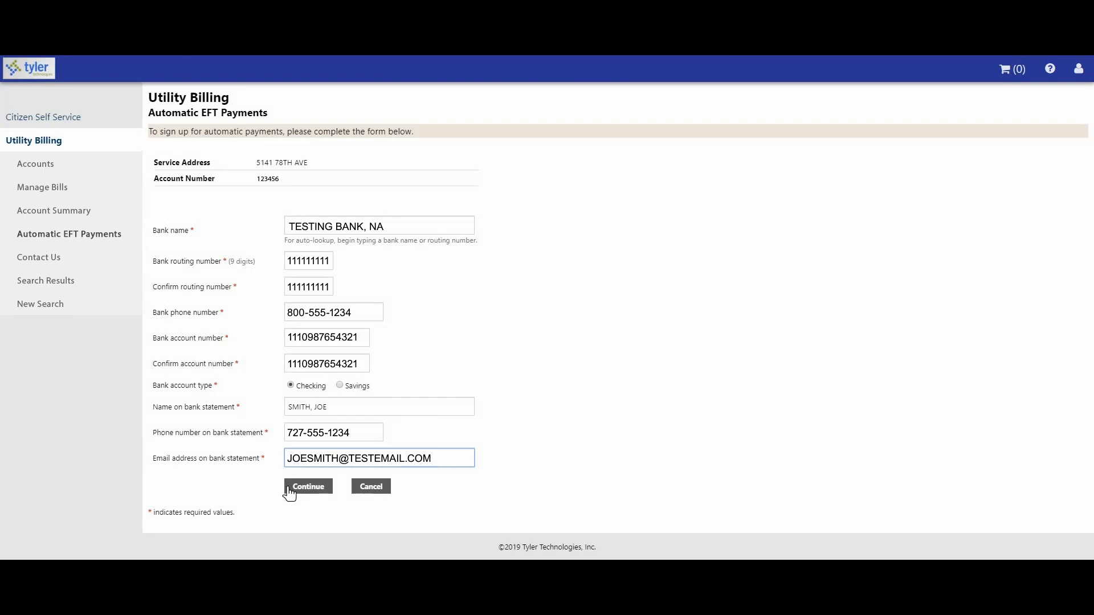
click(307, 486)
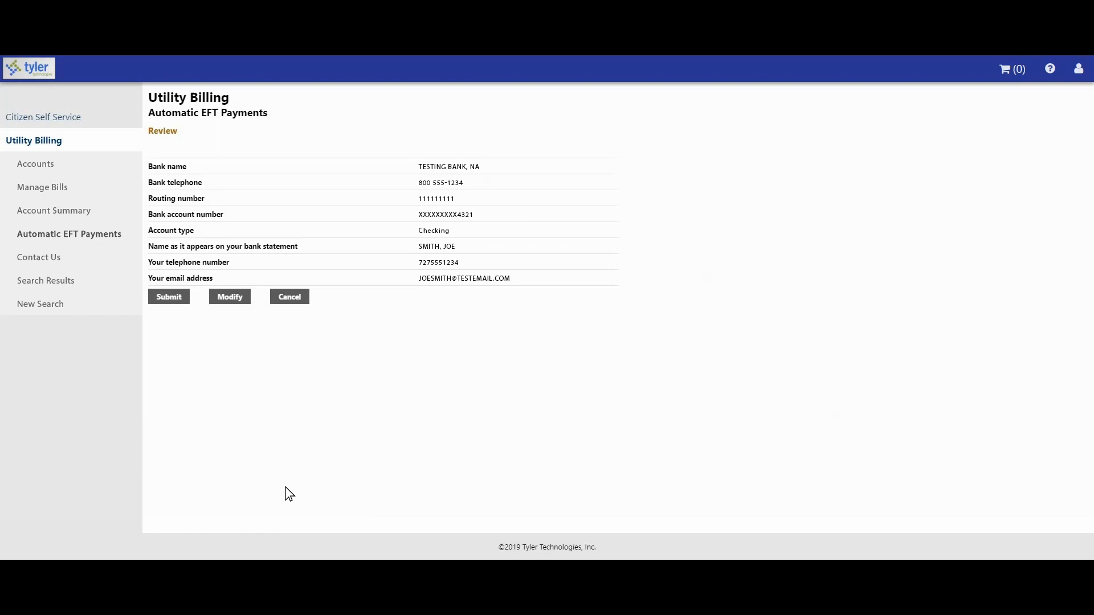
mouse_move(222, 388)
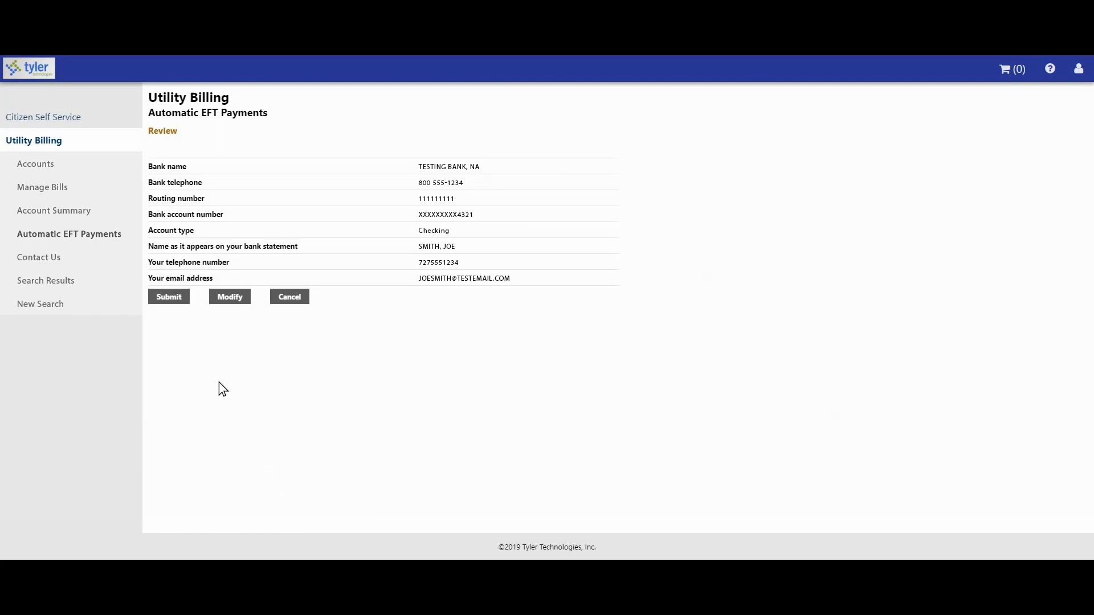
mouse_move(168, 297)
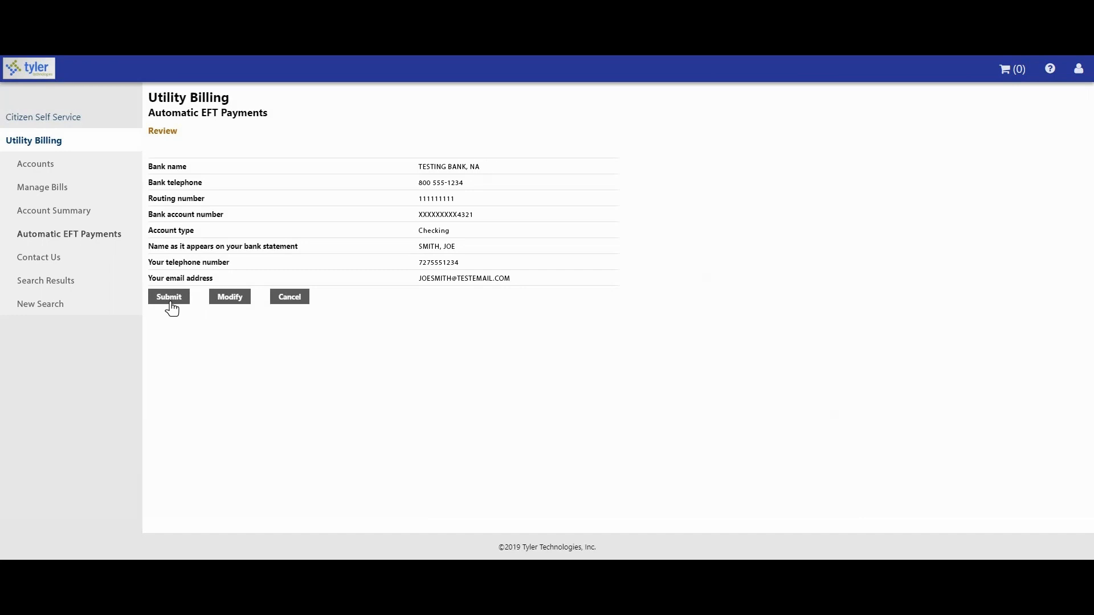
Submit the automatic EFT payment sign-up from the Review page.
click(168, 296)
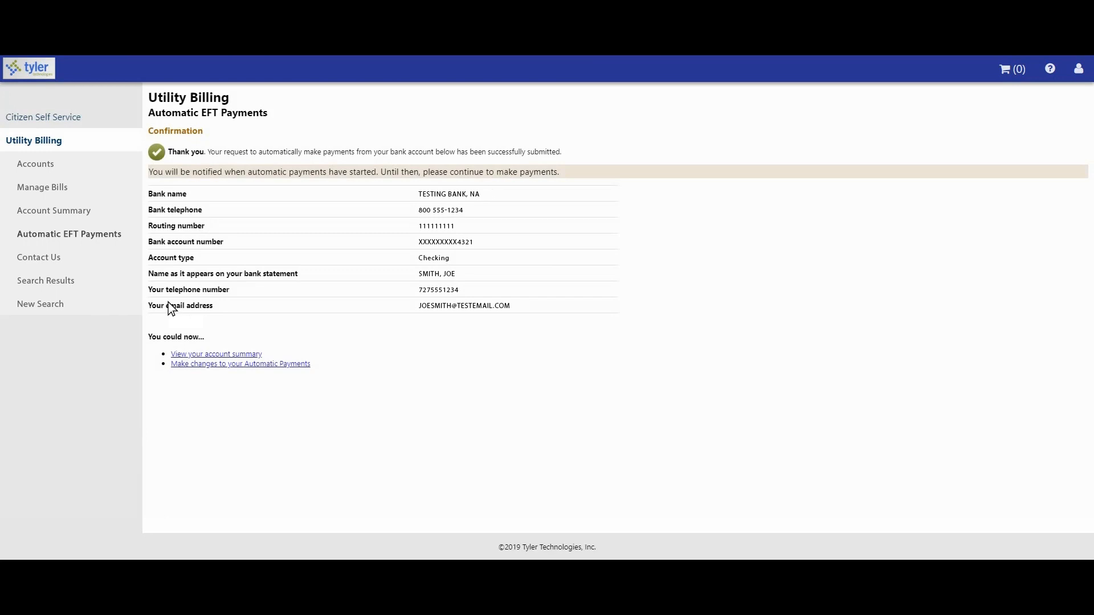
mouse_move(168, 189)
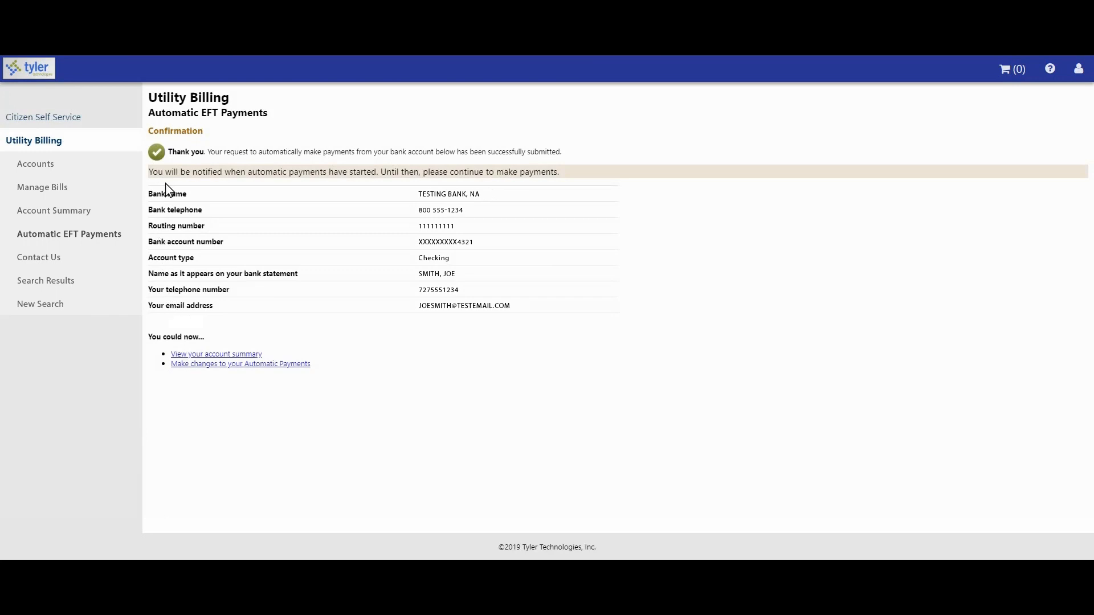
mouse_move(285, 190)
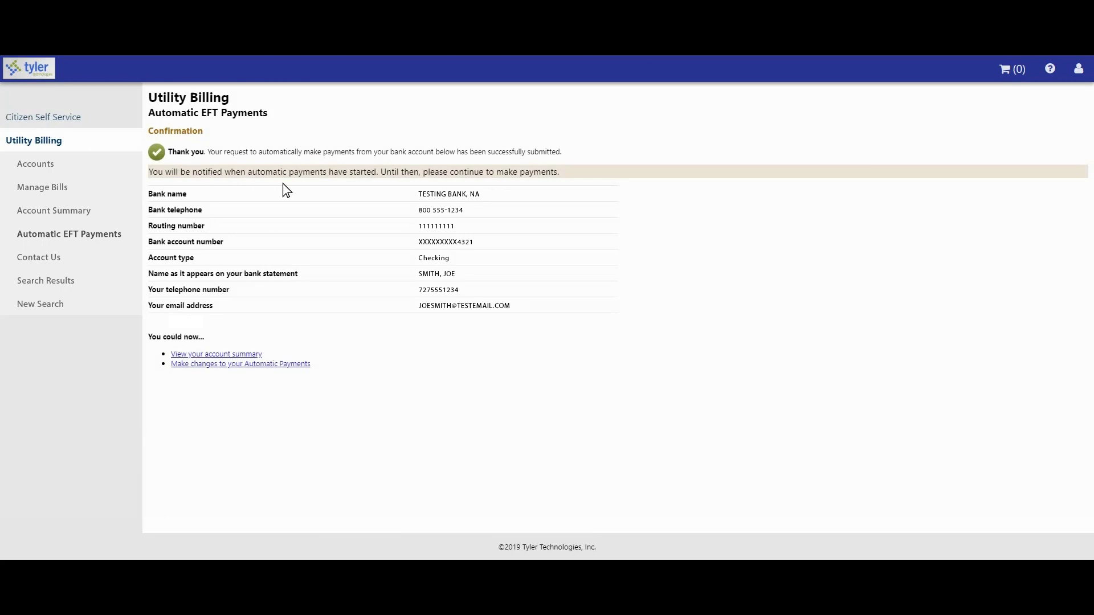
mouse_move(402, 190)
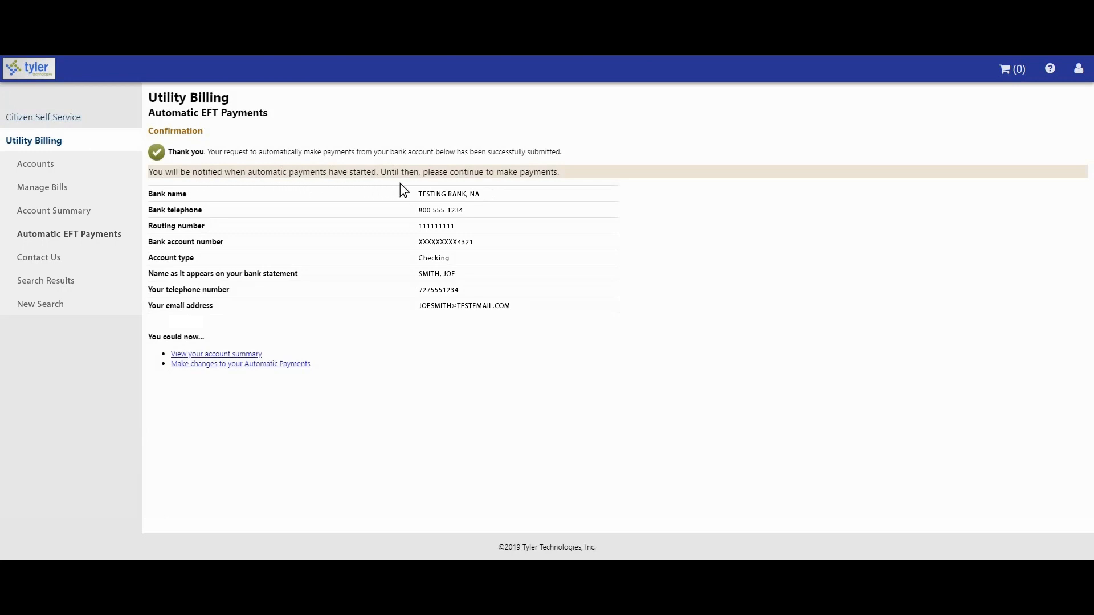
mouse_move(520, 190)
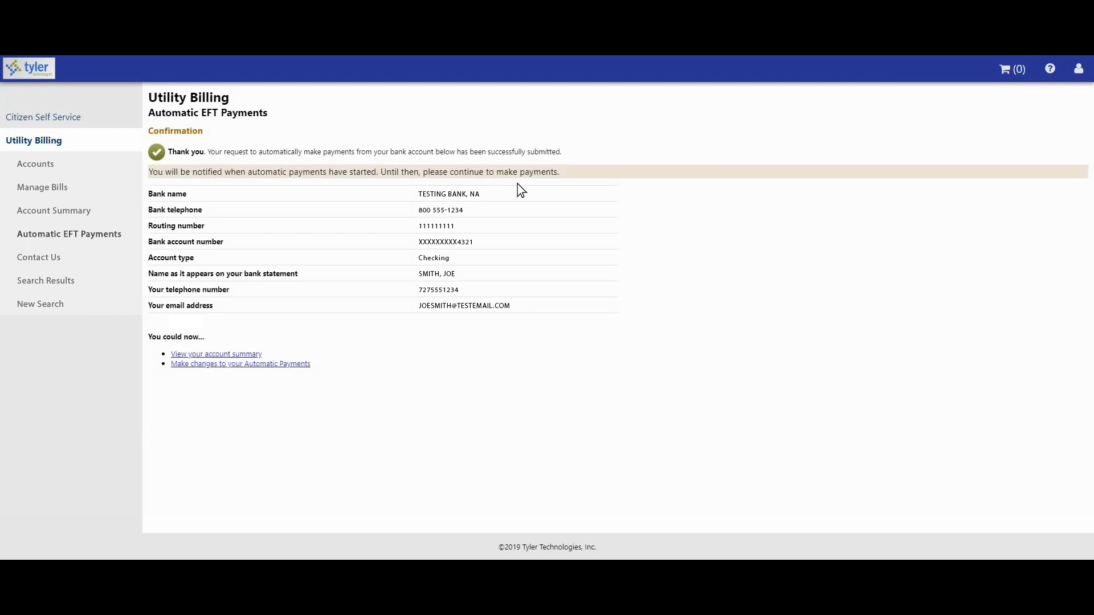
mouse_move(562, 190)
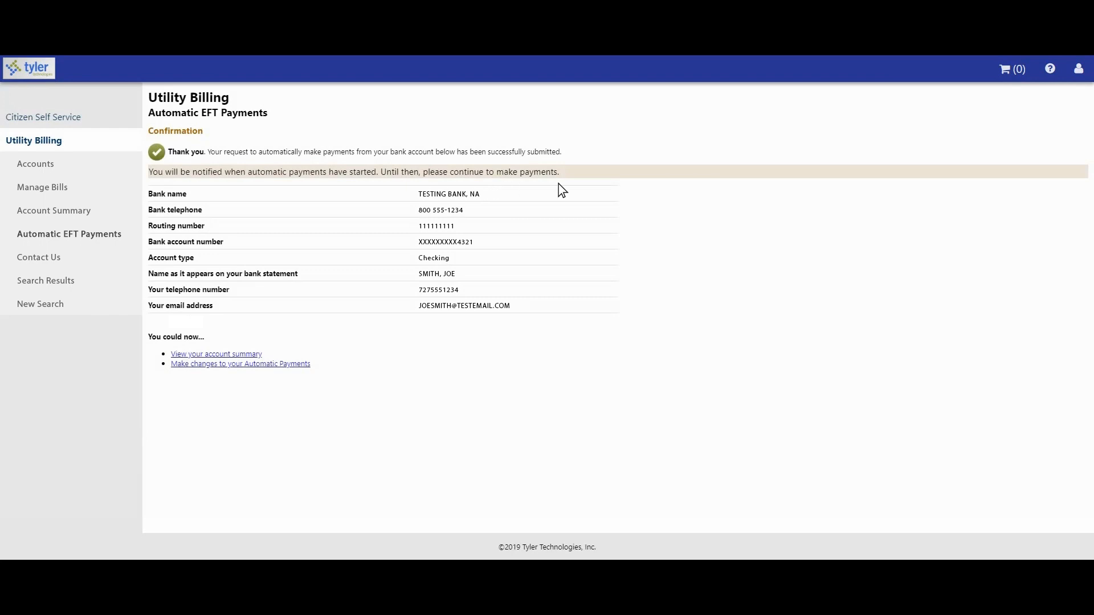
mouse_move(40, 257)
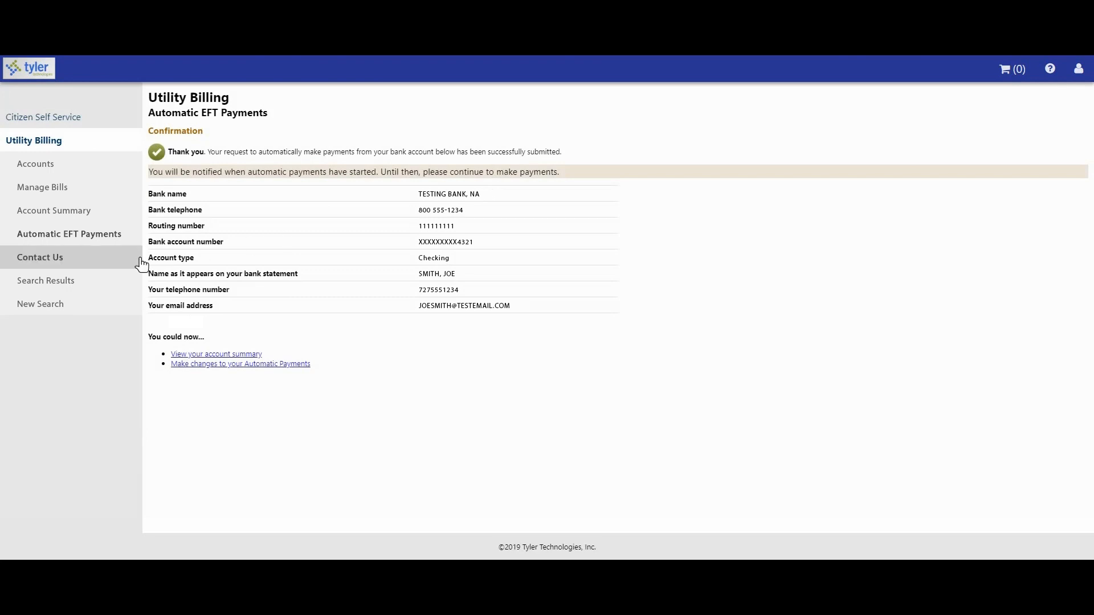
Go to the Utility Billing Contact Us page.
click(40, 257)
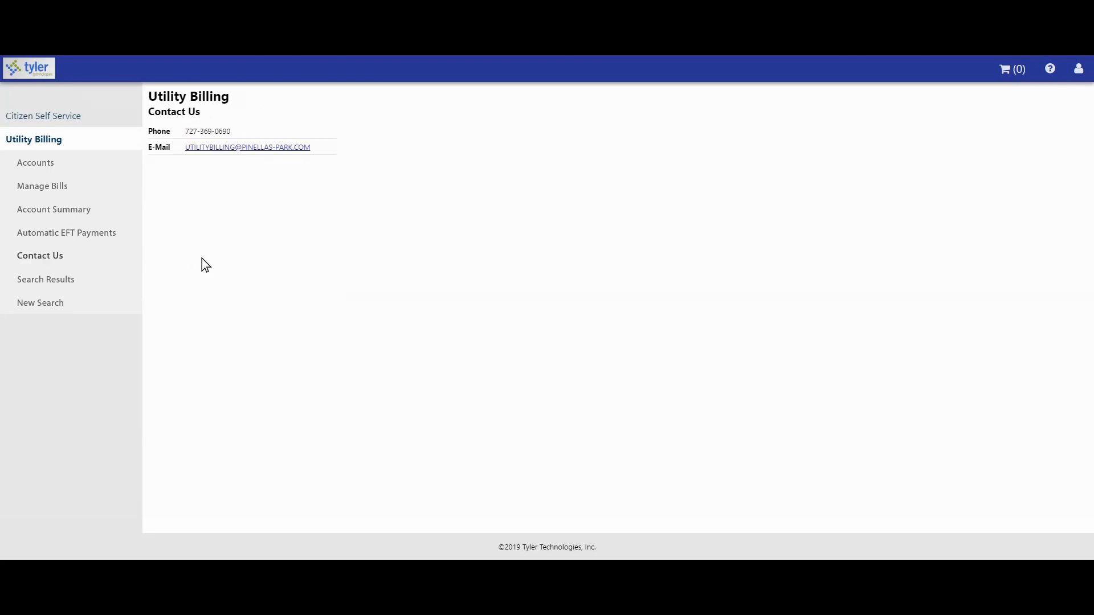